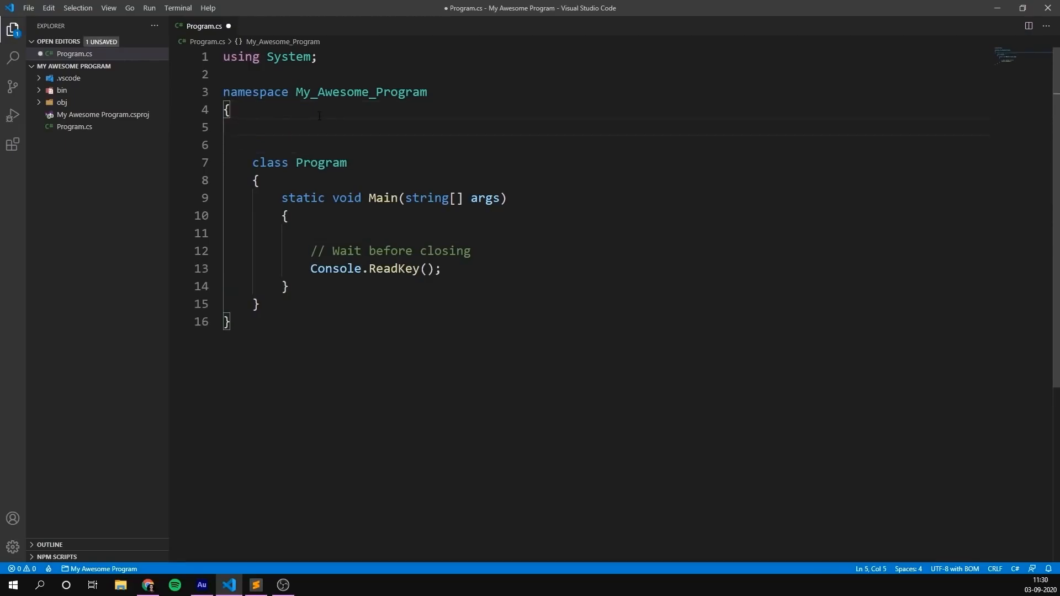
# - Declare a new Wizard class above Program in Program.cs
pyautogui.write('class')
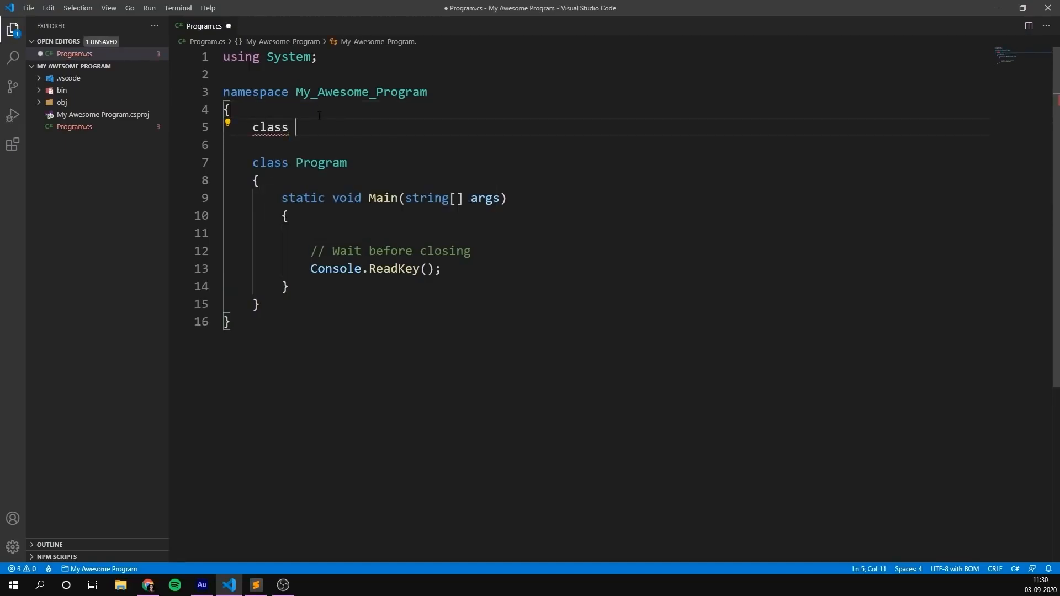
pyautogui.write('Wizard')
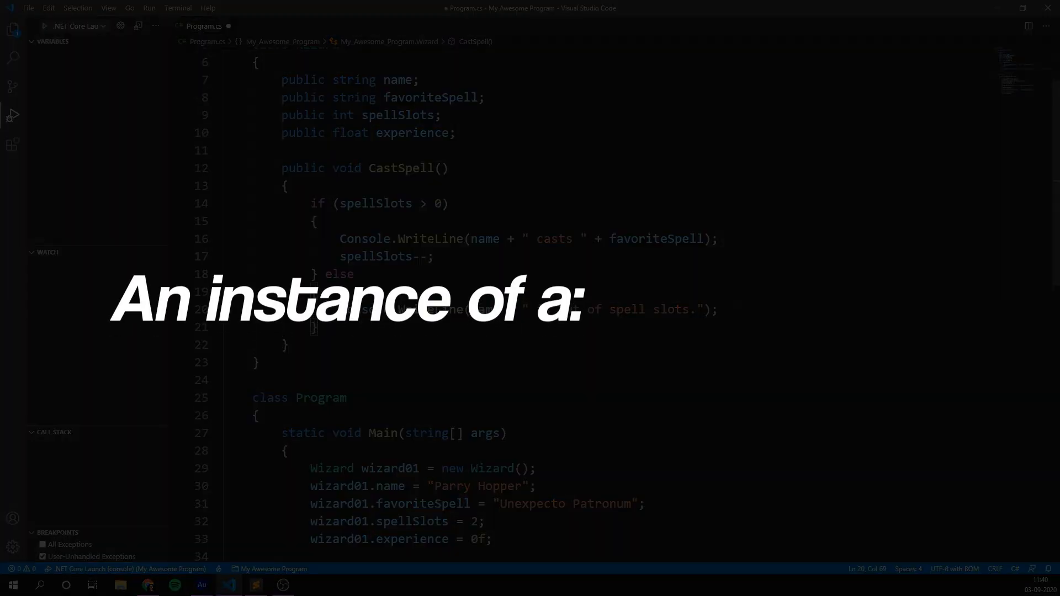
# - Make CastSpell add 0.3f to the wizard's experience
pyautogui.write('experience')
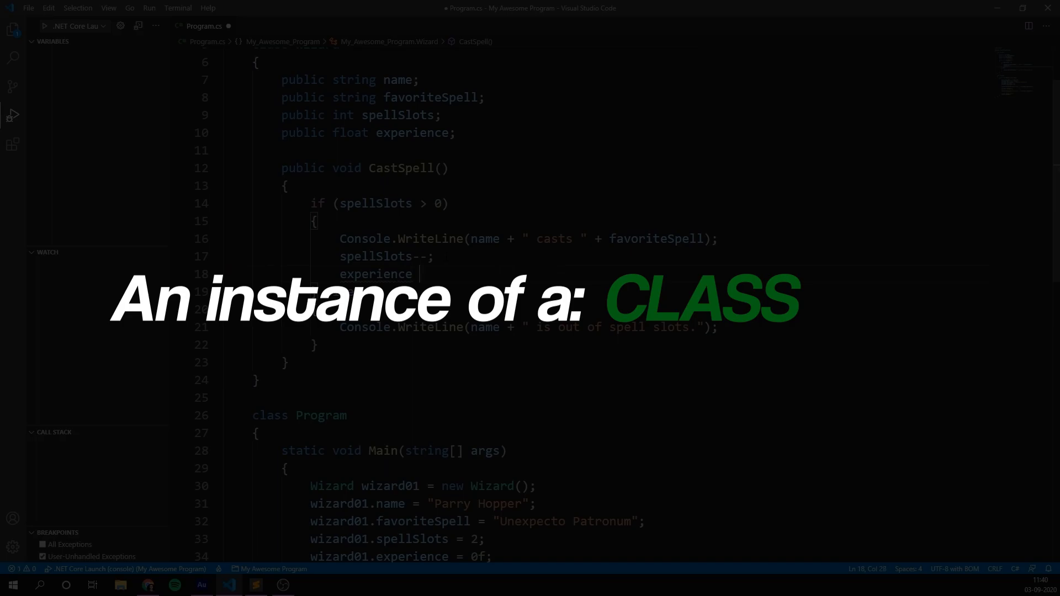
pyautogui.write('+=')
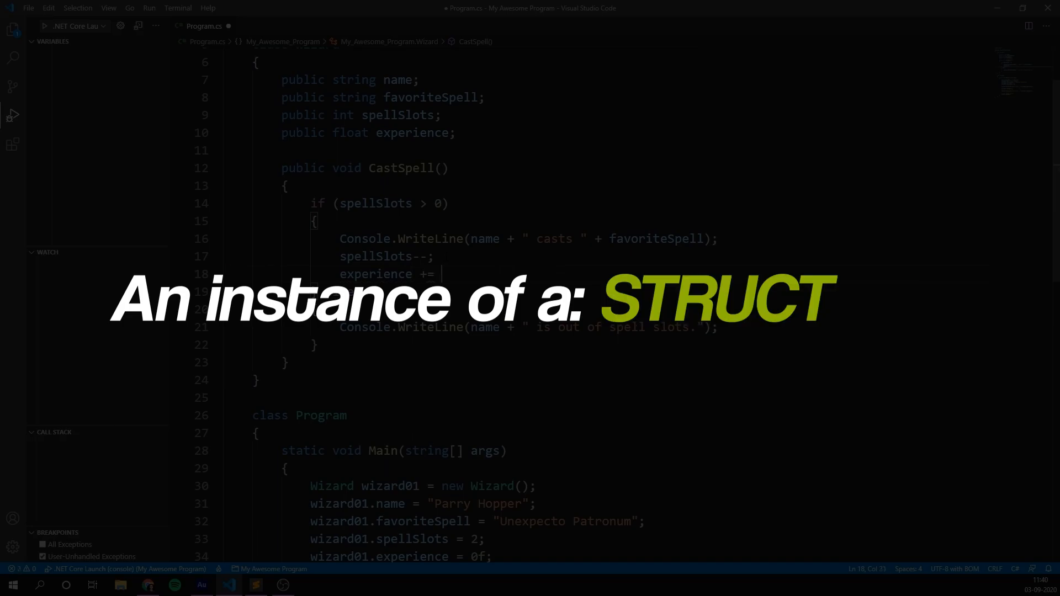
pyautogui.write('0.3f')
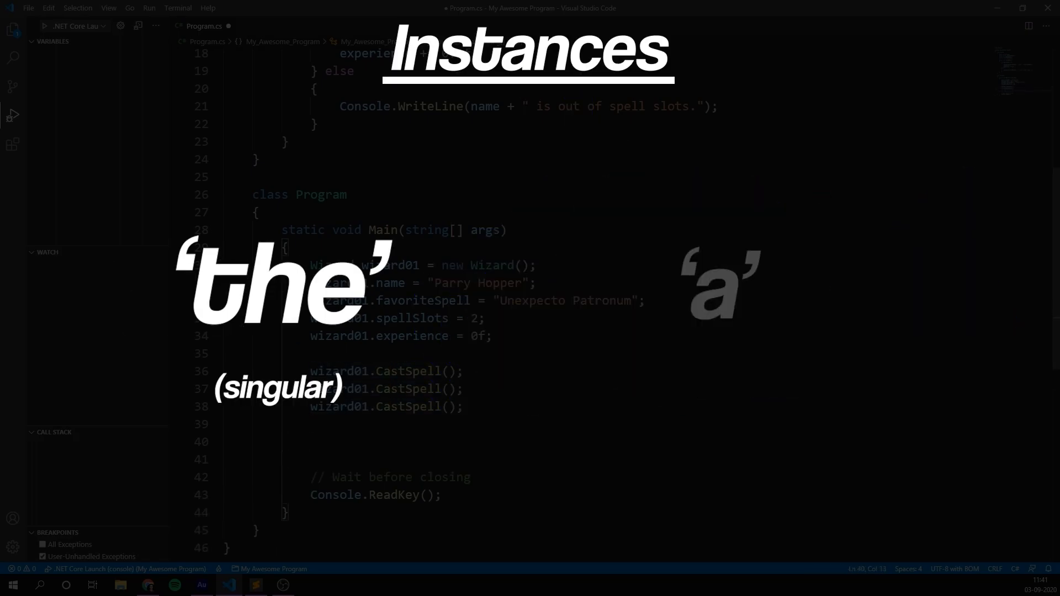
# - Write the wizard's experience to the console in Main and run the program
pyautogui.write('Console.')
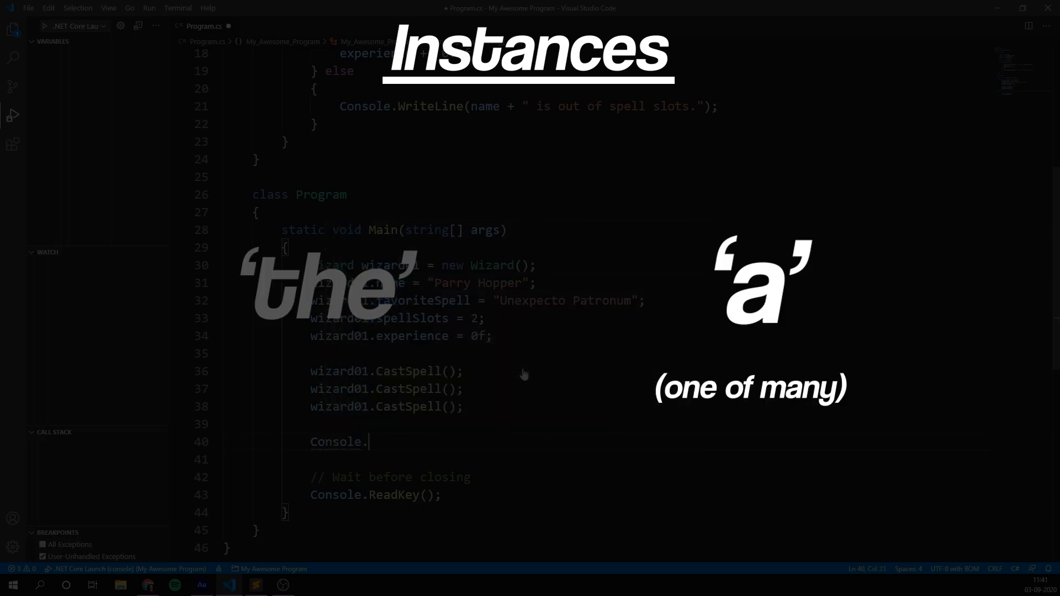
pyautogui.write('WriteLine("Exper")')
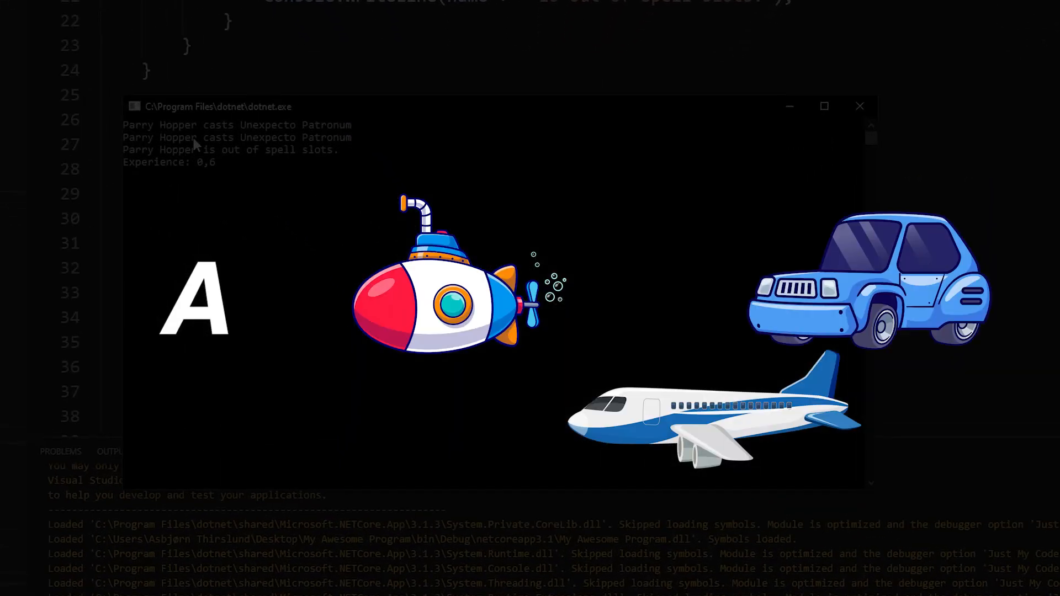
pyautogui.moveTo(365, 146)
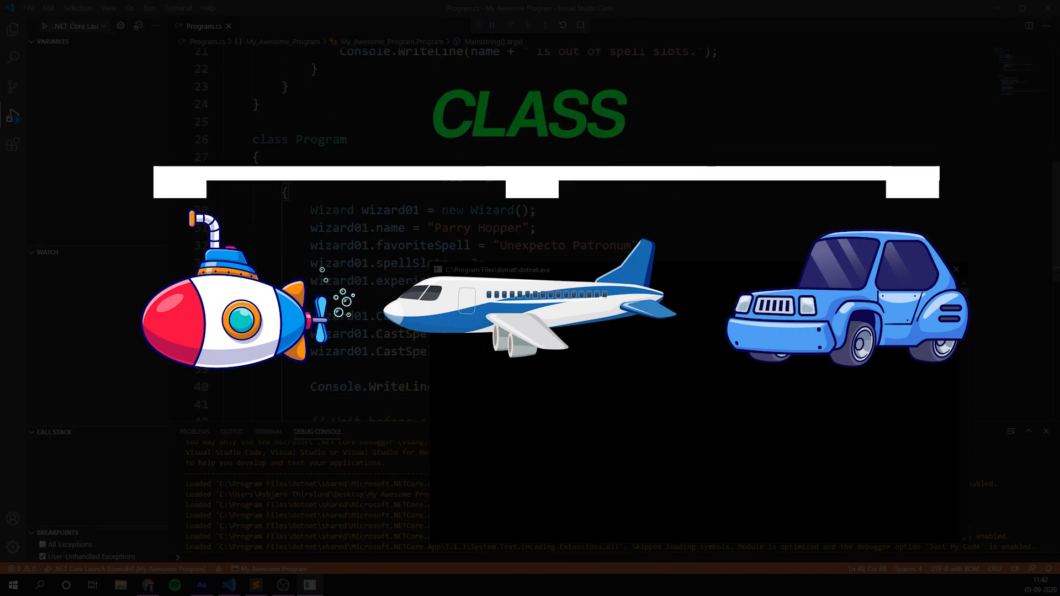
# - Preview the game in Play mode and add an Instantiate() call inside InstantiateVehicle
pyautogui.scroll(-3)
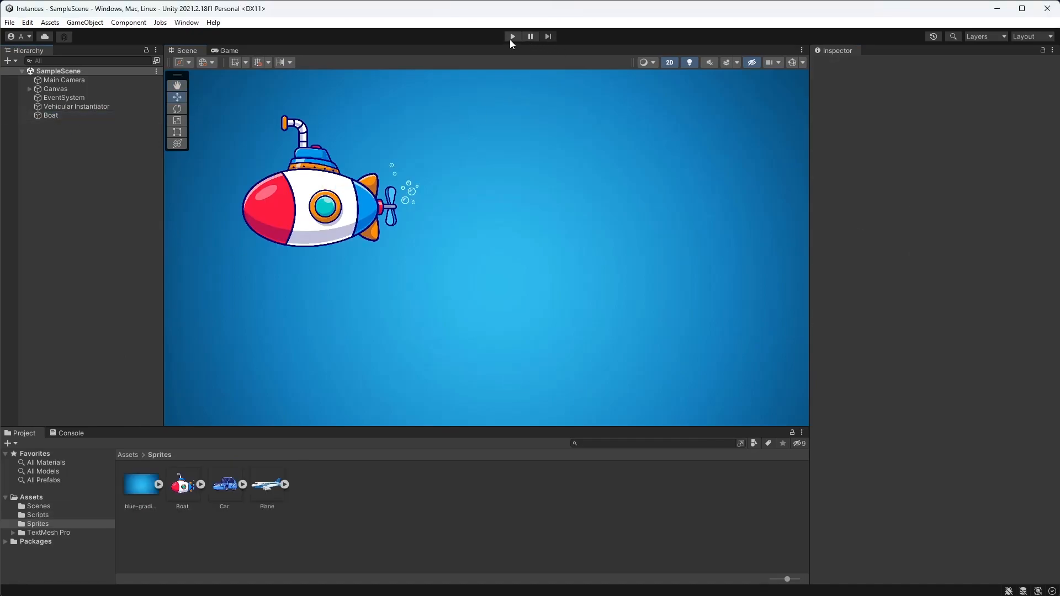
pyautogui.click(511, 36)
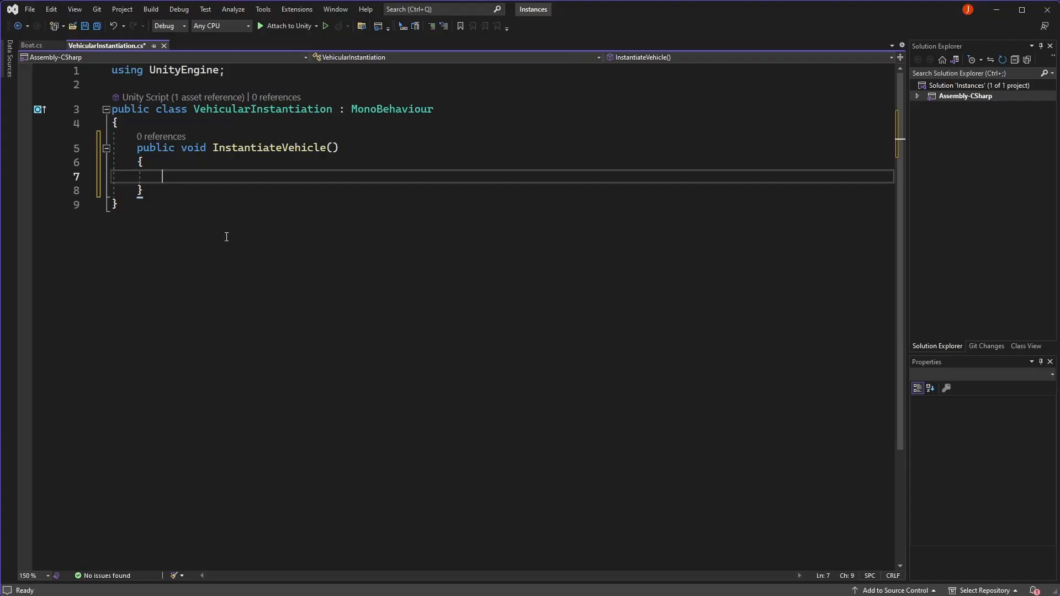
pyautogui.write('Instantiate();')
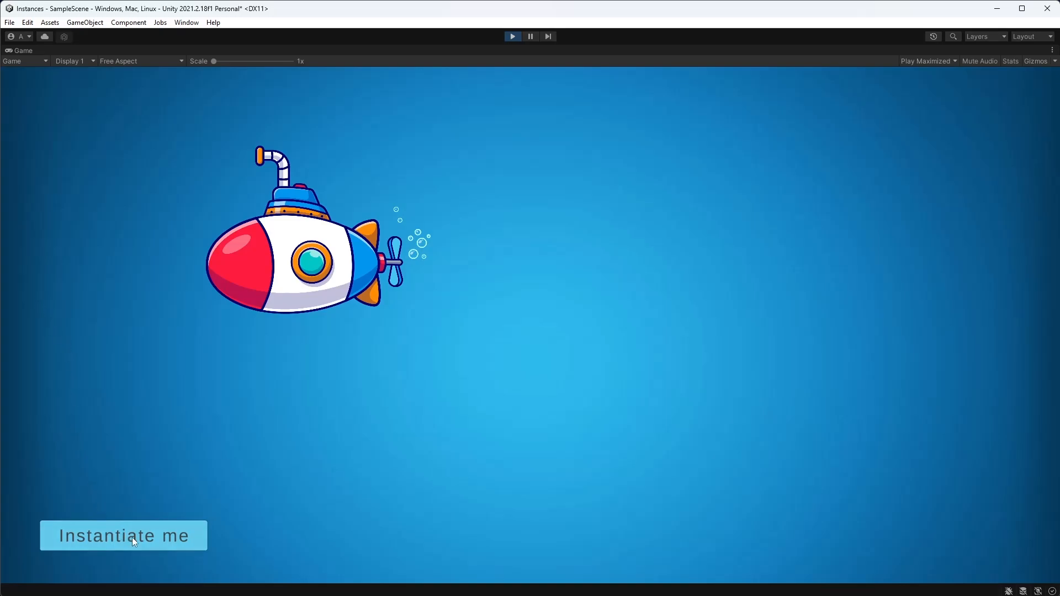
pyautogui.click(123, 535)
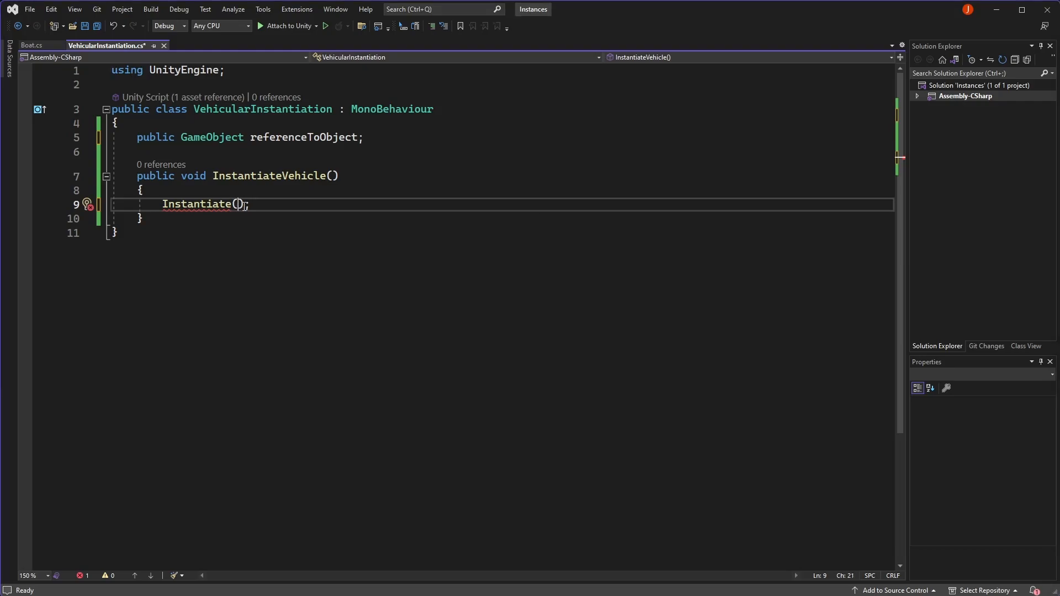
# - Pass referenceToObject into Instantiate and rename the field to prefabReference
pyautogui.write('referenceT')
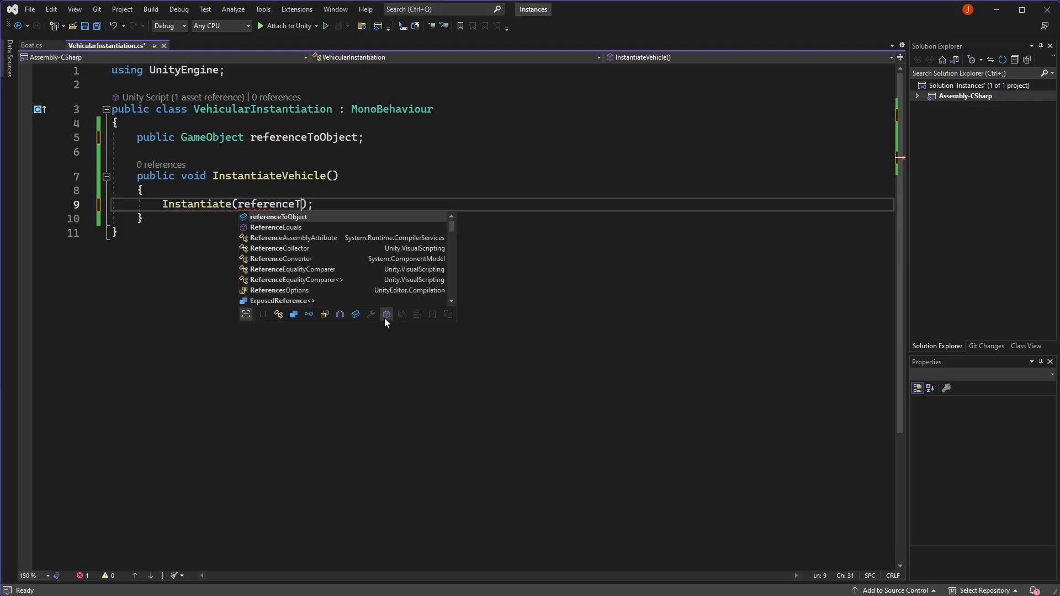
pyautogui.press('Tab')
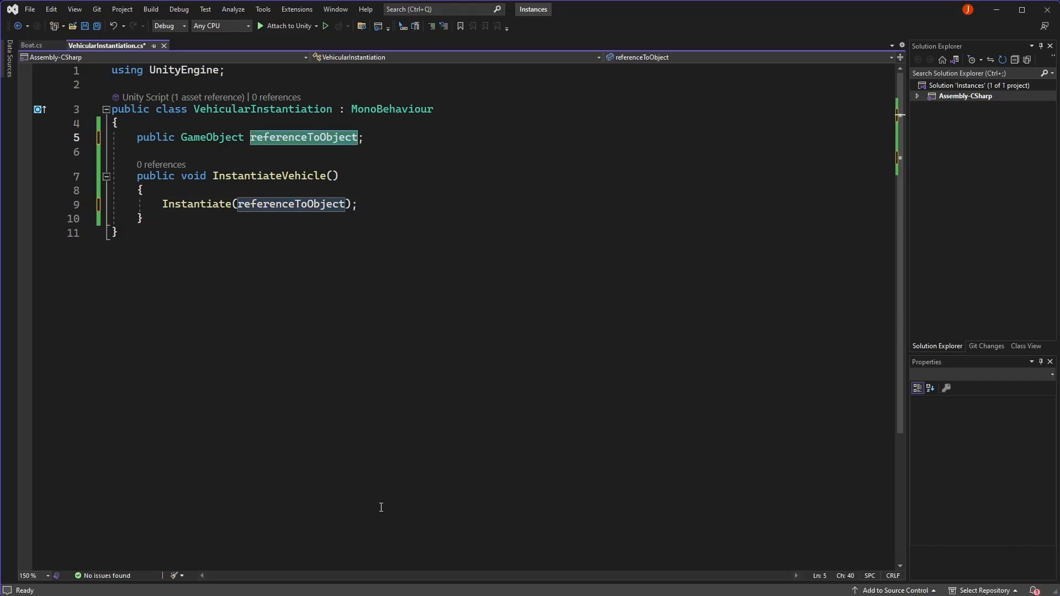
pyautogui.write('prefabR')
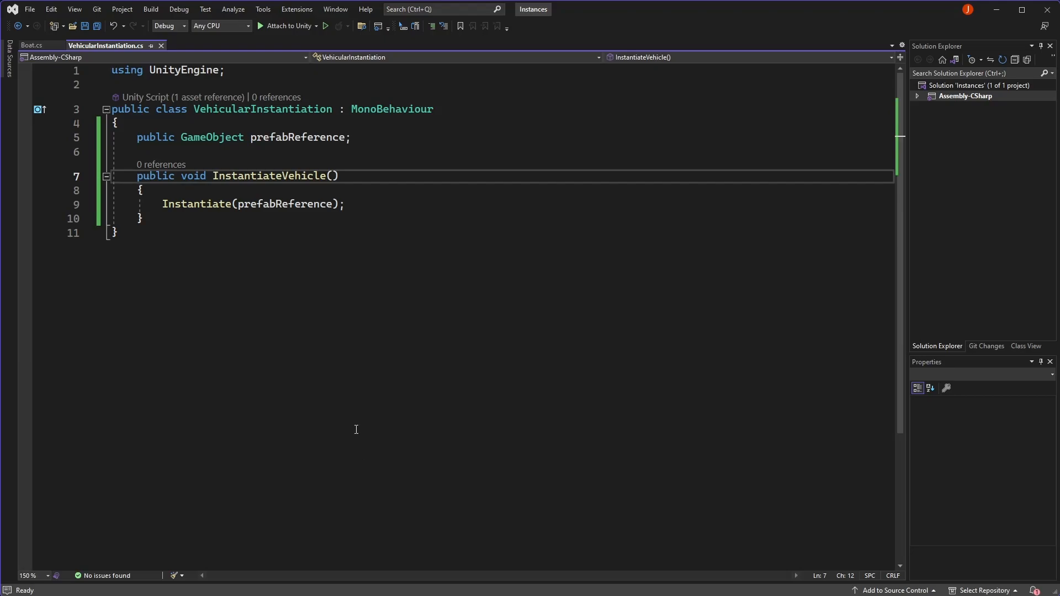
pyautogui.click(284, 203)
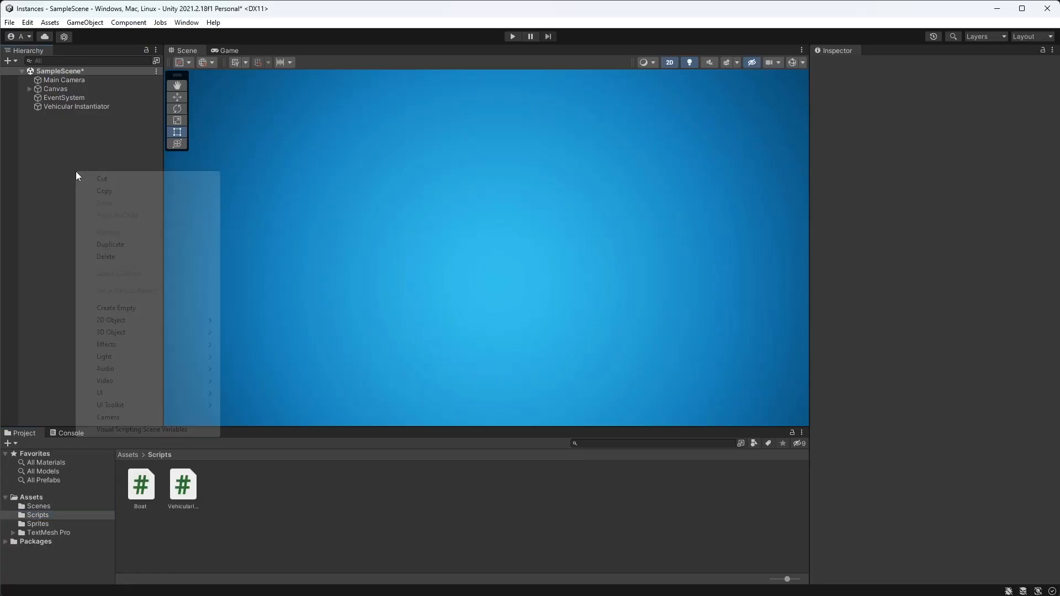
# - Turn the Boat into a prefab asset and delete the Boat instance from the scene
pyautogui.click(116, 308)
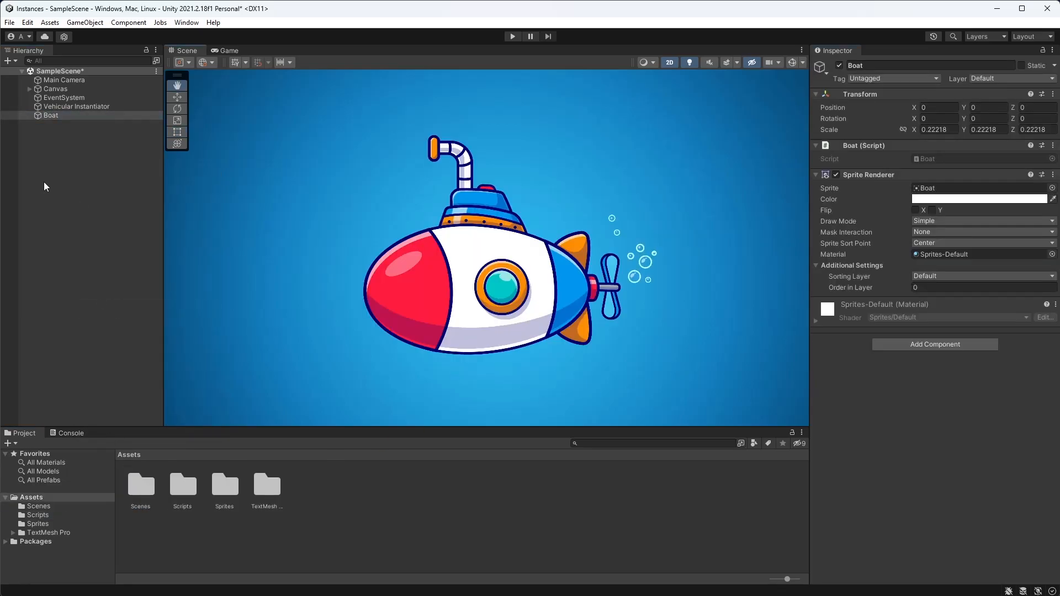
pyautogui.click(51, 115)
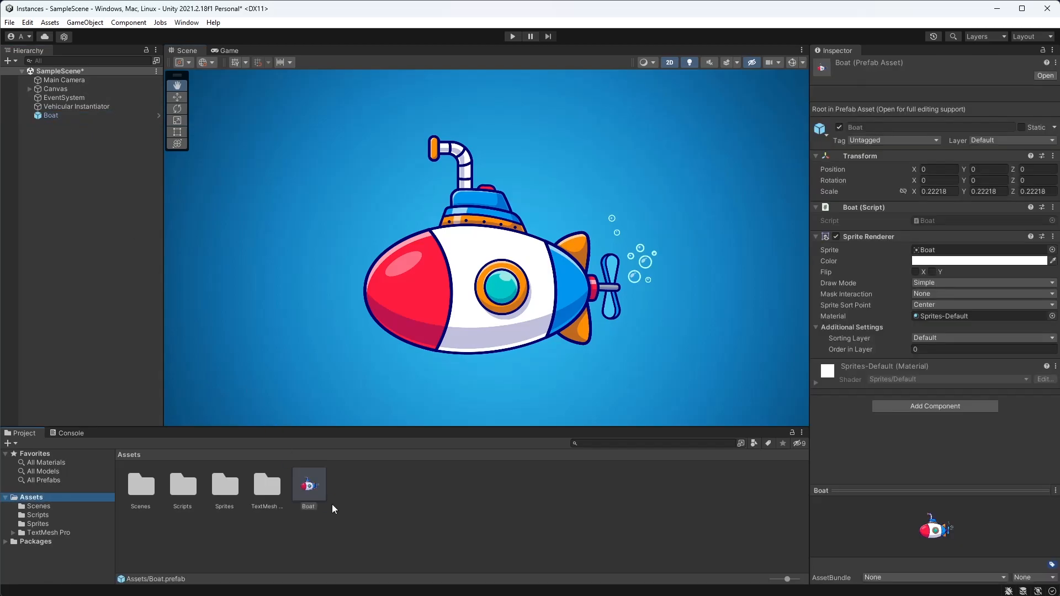
pyautogui.rightClick(49, 115)
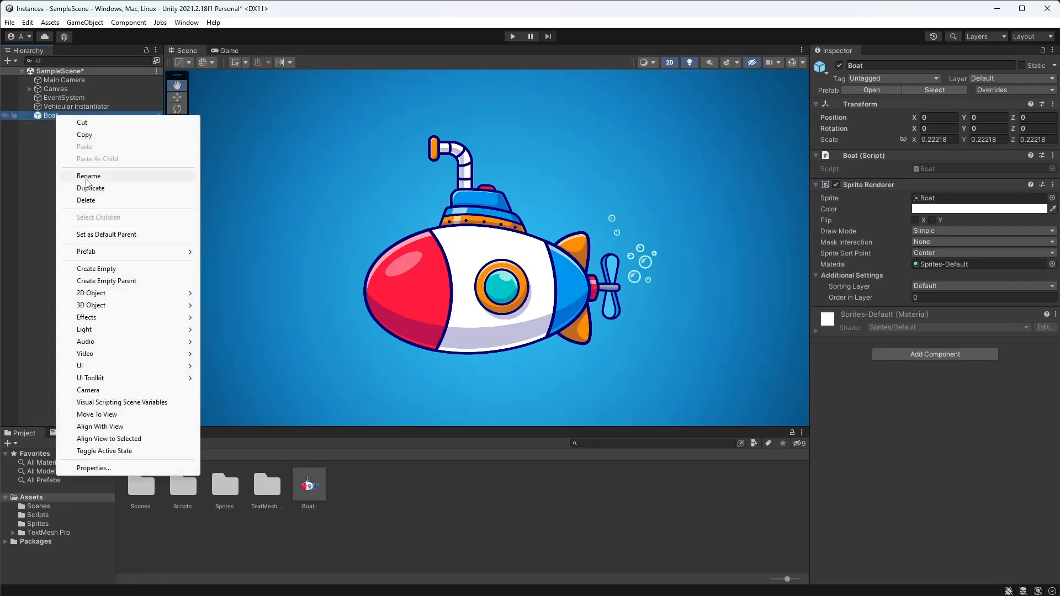
pyautogui.click(86, 200)
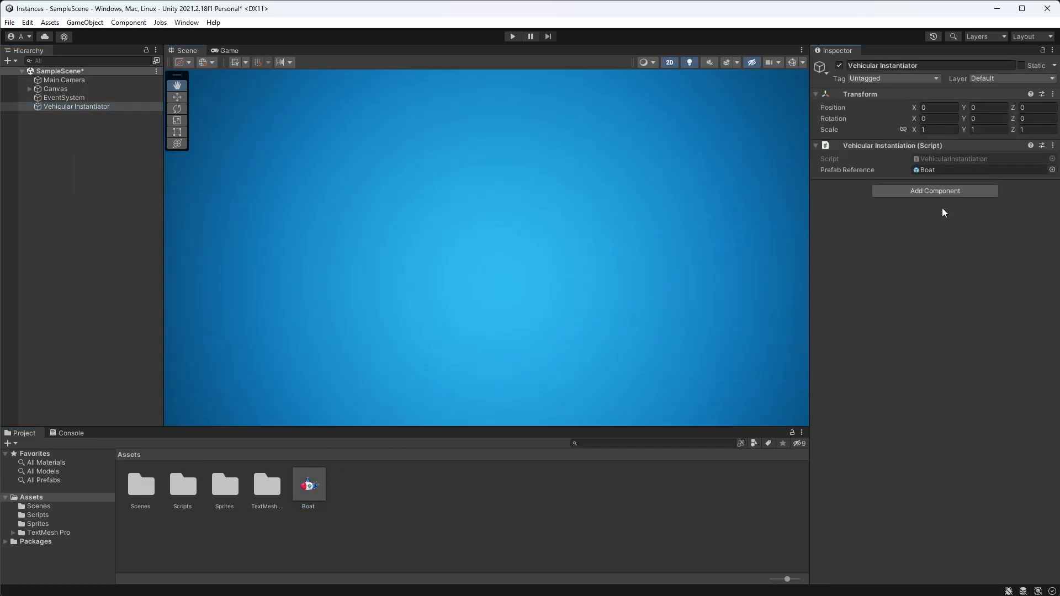
# - Assign the Boat prefab to the Vehicular Instantiator's Prefab Reference slot
pyautogui.click(308, 486)
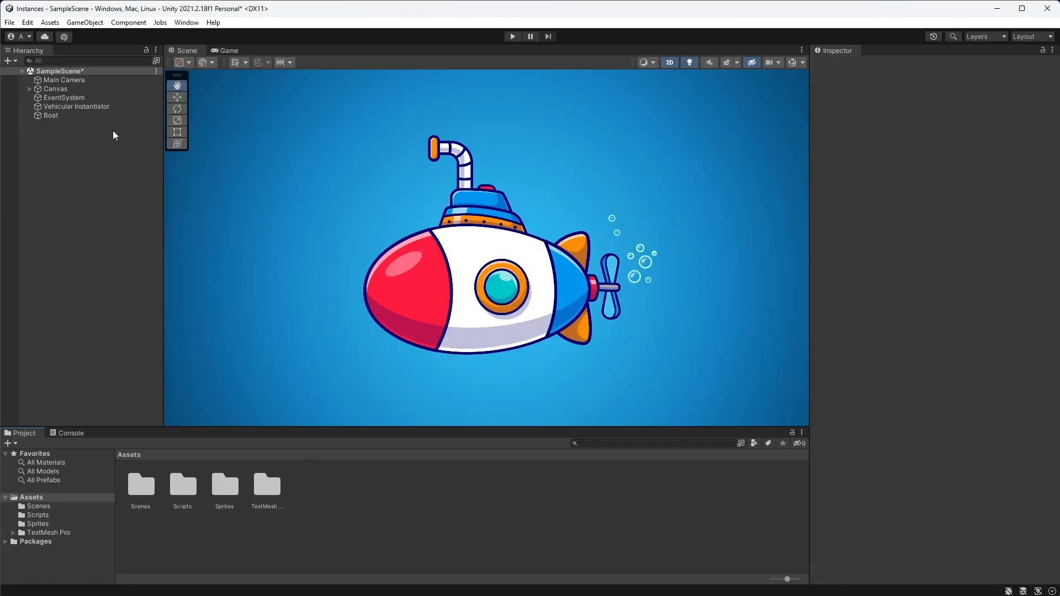
pyautogui.click(76, 106)
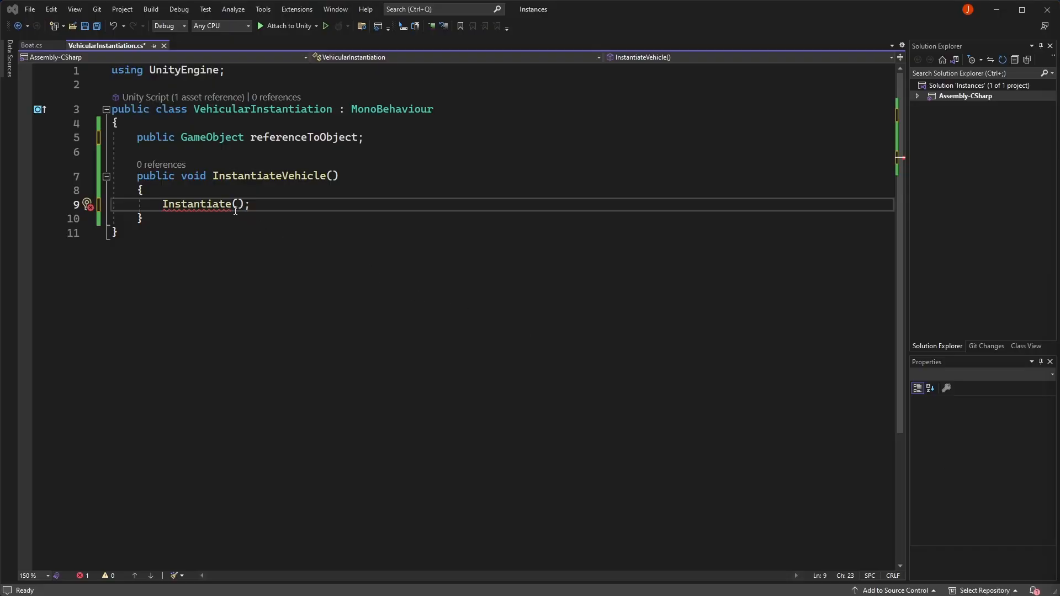
# - Make Instantiate create a copy of referenceToObject via IntelliSense completion
pyautogui.write('referenceT')
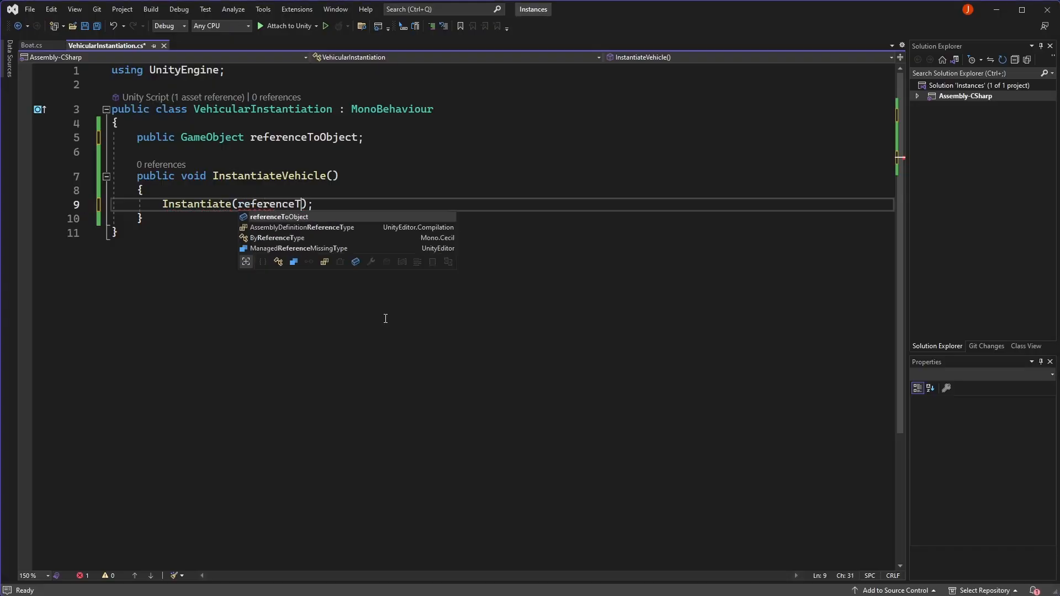
pyautogui.press('Tab')
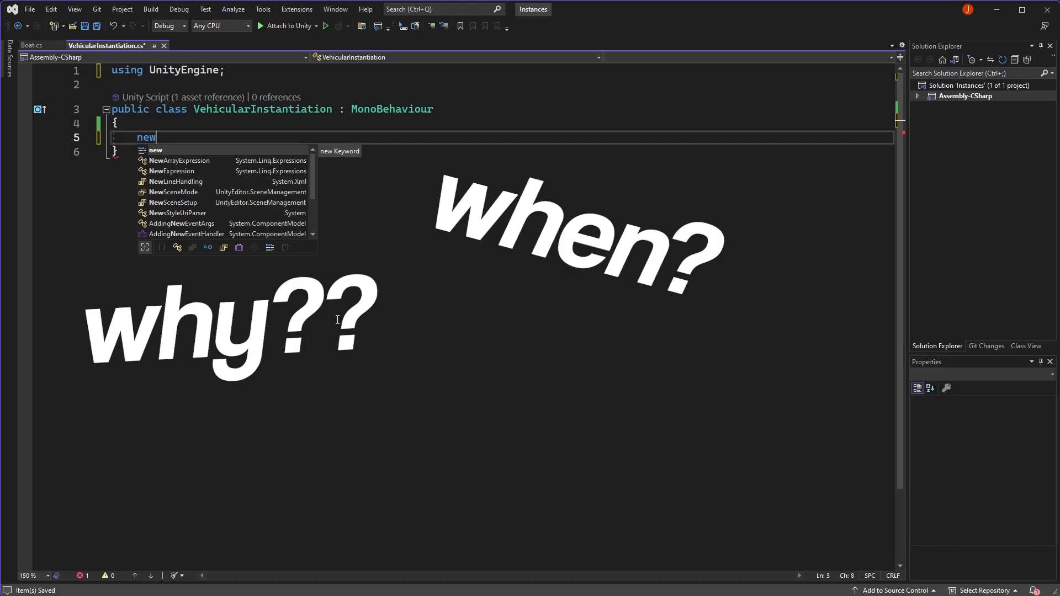
# - Declare int specificNumber = 5 and a Boat field instanceOfMyBoat
pyautogui.write('int s')
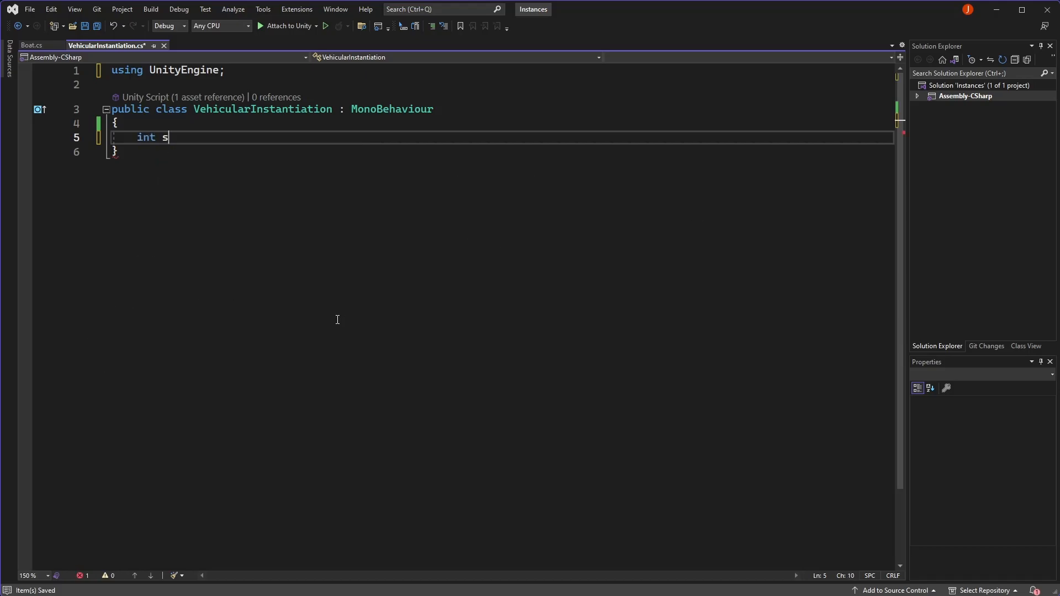
pyautogui.write('pecificNumber = 5;')
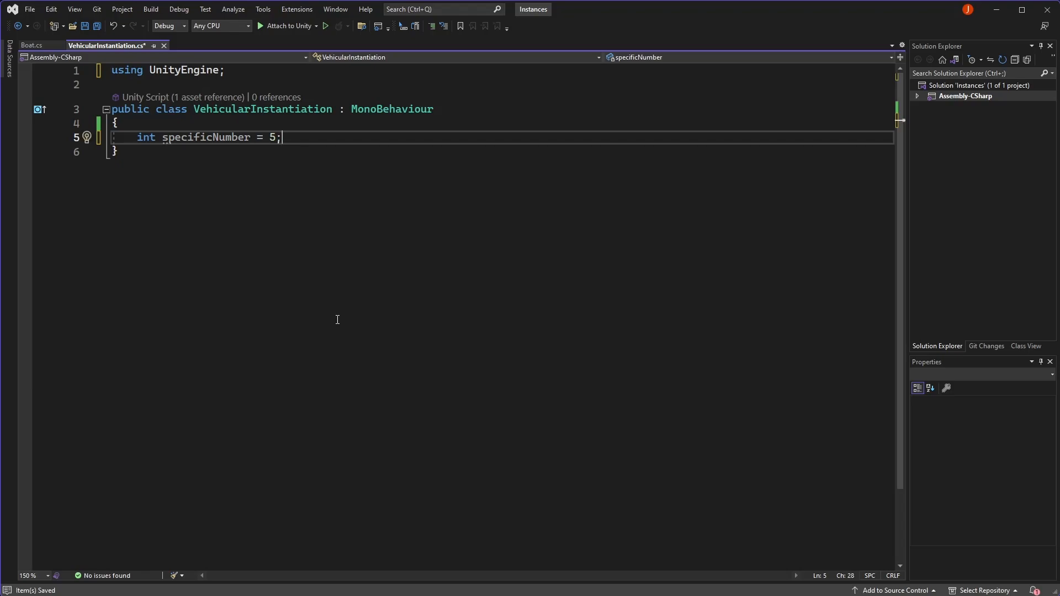
pyautogui.write('Boat instanceOfMyBoat = new Boat();')
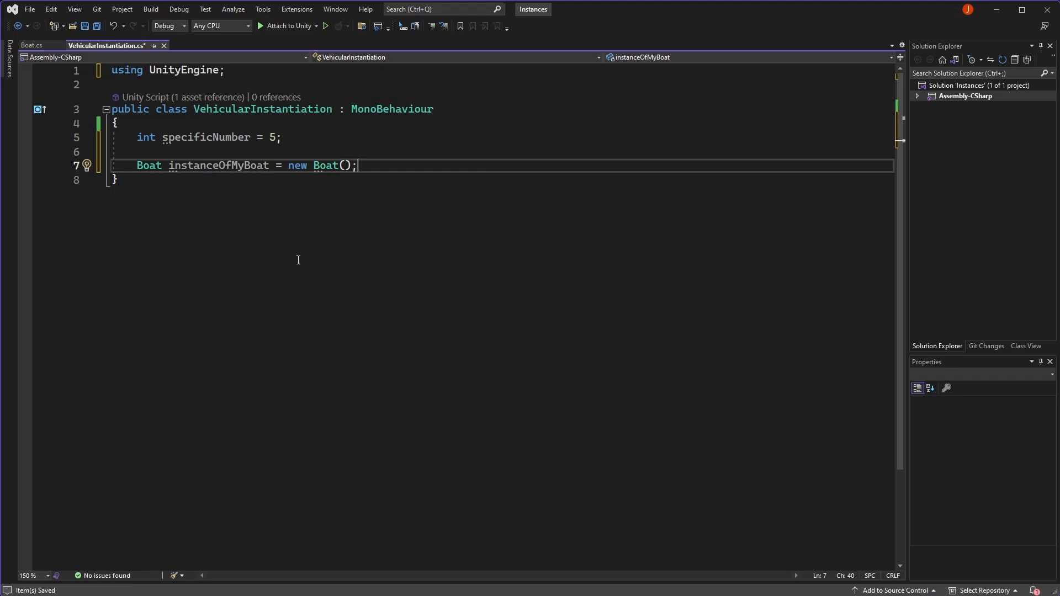
# - Declare List<int> numberList = new() and begin a Vector2 myVector field
pyautogui.write('List<int>')
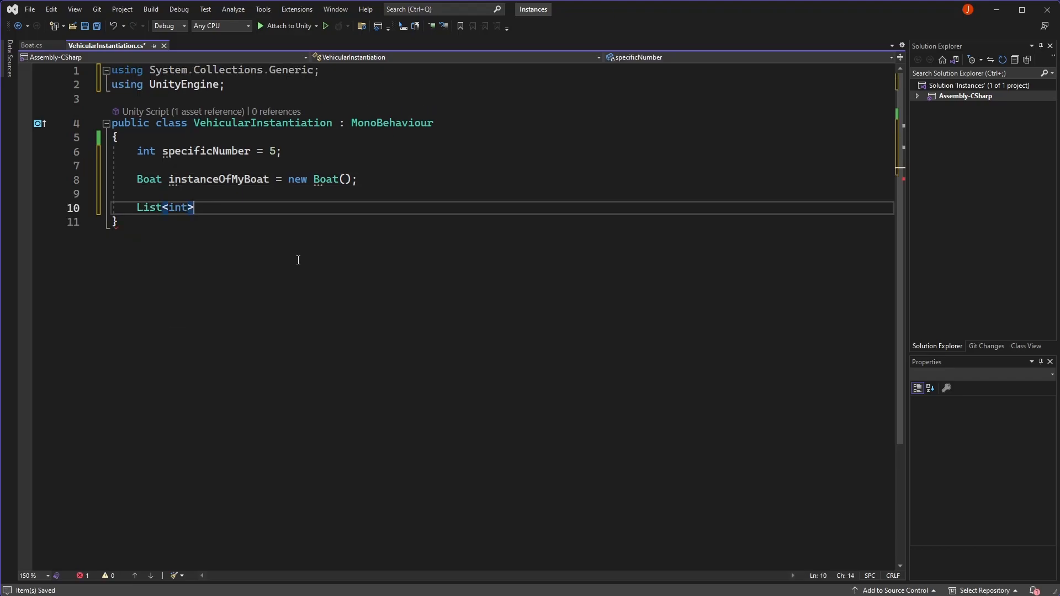
pyautogui.write('numberList = n')
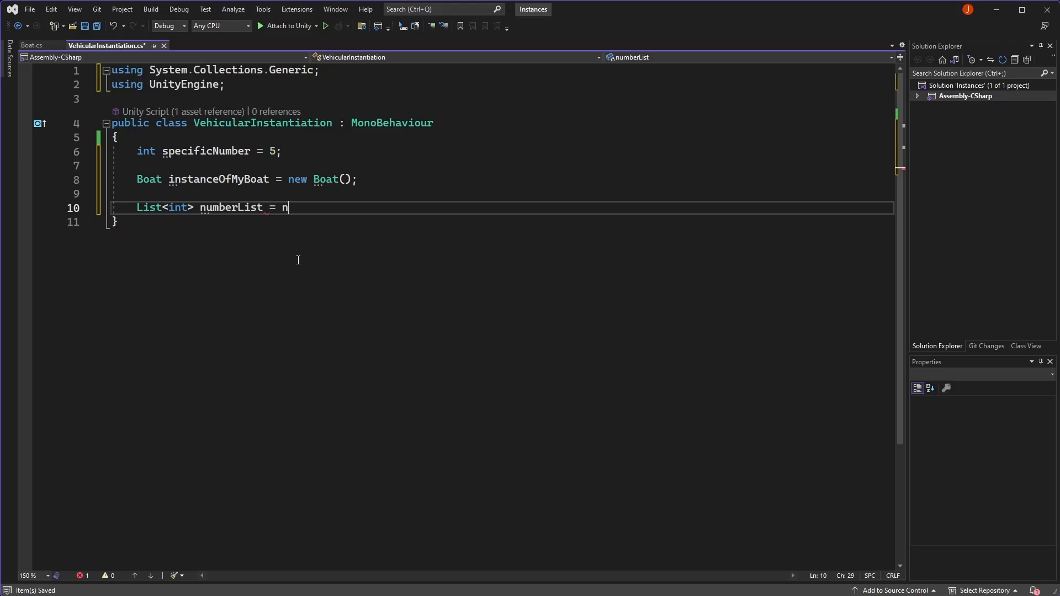
pyautogui.write('ew();')
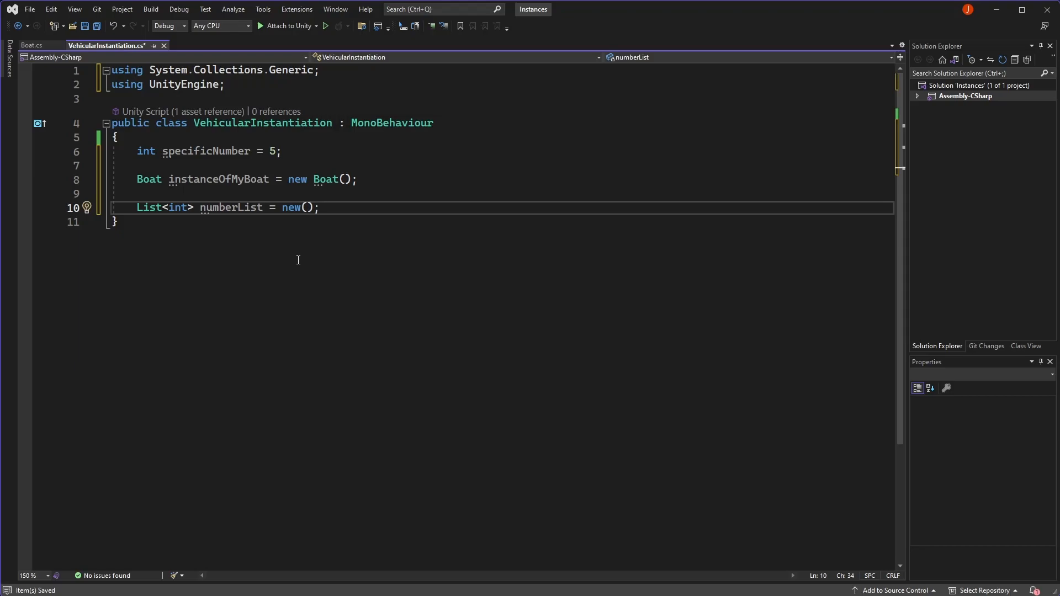
pyautogui.write('Vector2 myVector = new Vector2(6, 9);')
pyautogui.write('Debug.Log();')
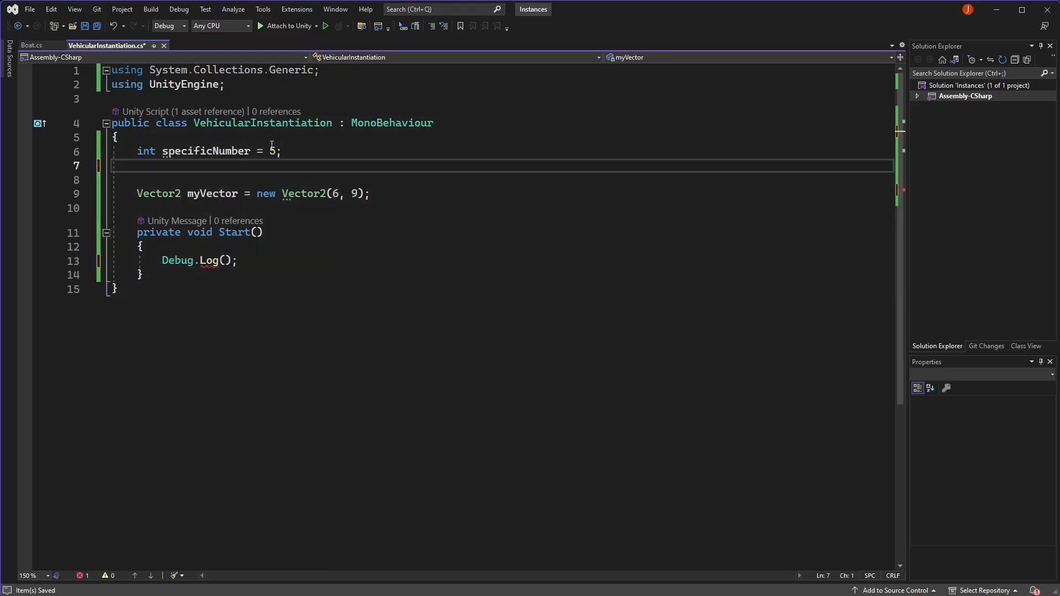
# - Write a bool isFalse declaration and a specificNumber example line
pyautogui.write('bool')
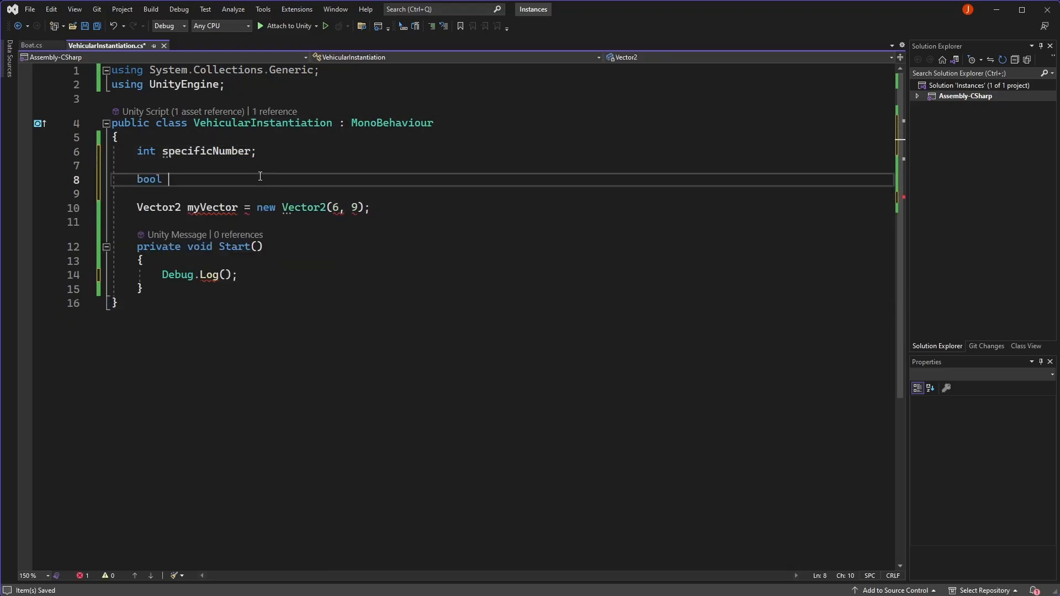
pyautogui.write('isFalse;')
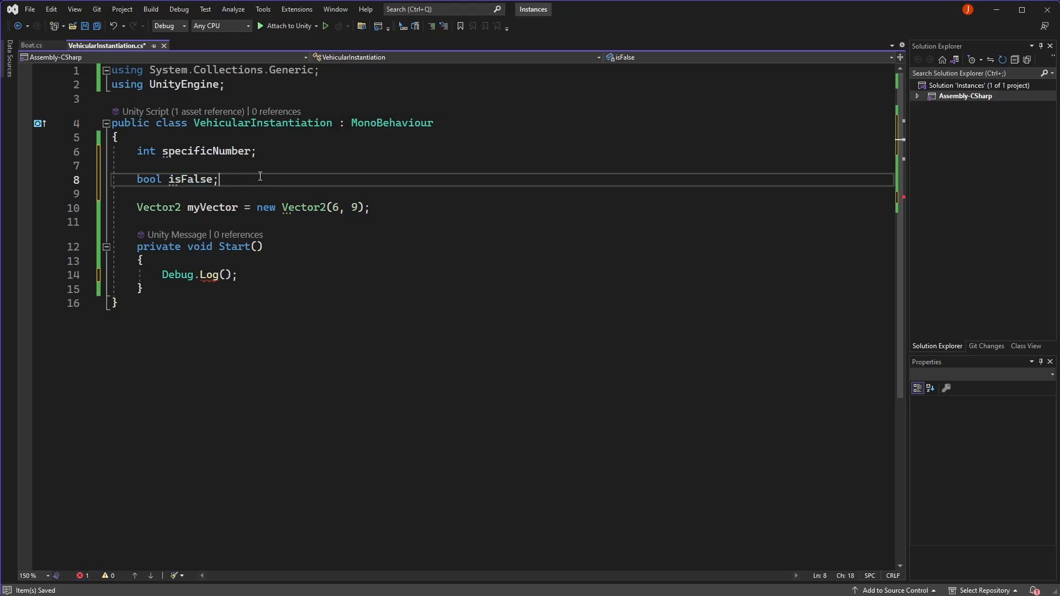
pyautogui.write('spe')
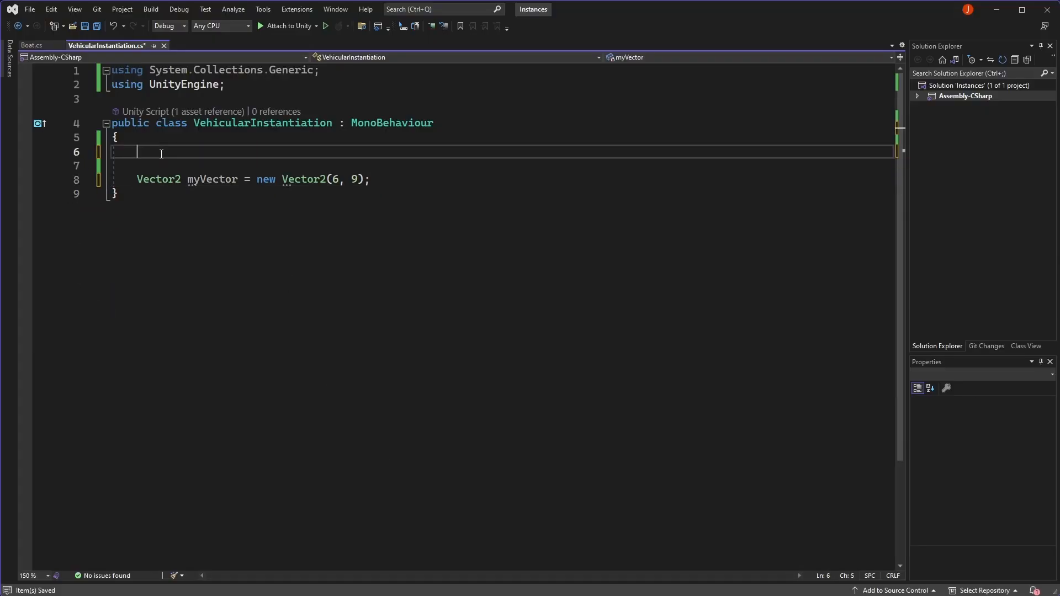
# - Write commented Boat examples with and without new, then delete them, keeping myVector
pyautogui.write('Boat myBoat = new Boat();')
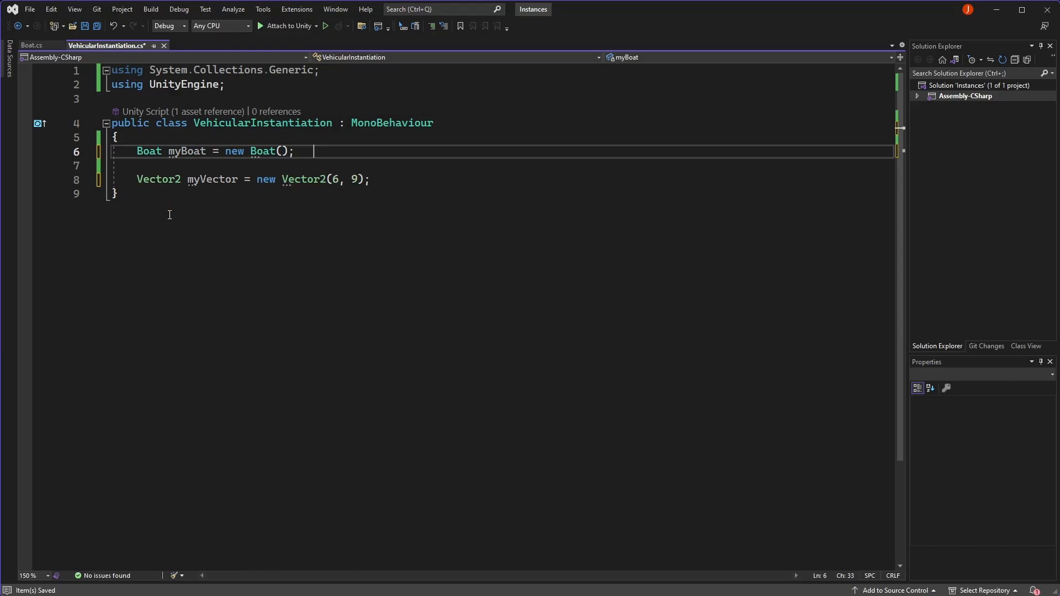
pyautogui.write('// Creates an instance of the boat')
pyautogui.click(501, 164)
pyautogui.write('Boat anotherBoat;')
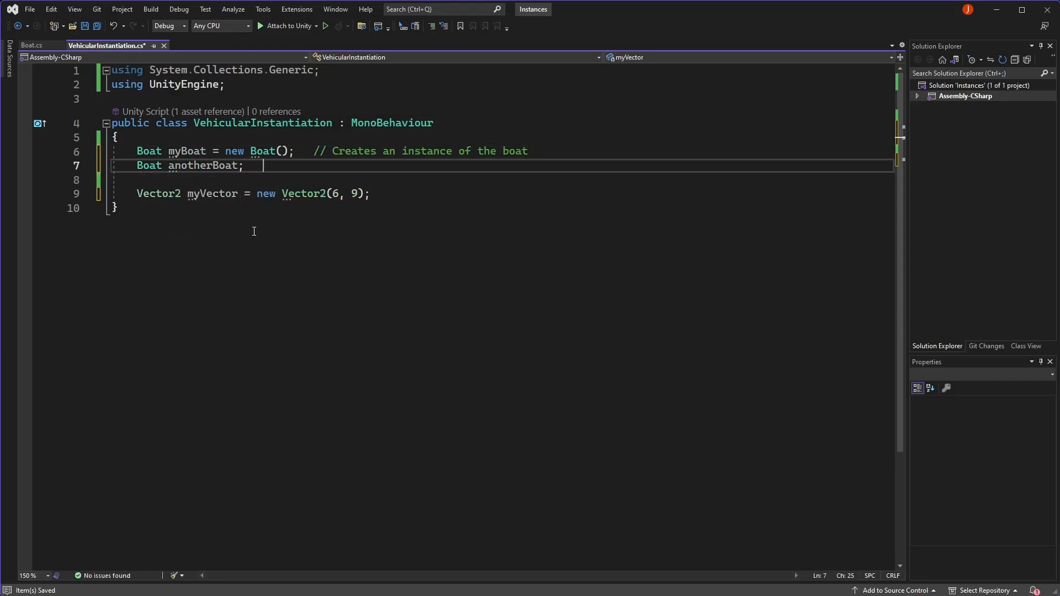
pyautogui.write('// Null')
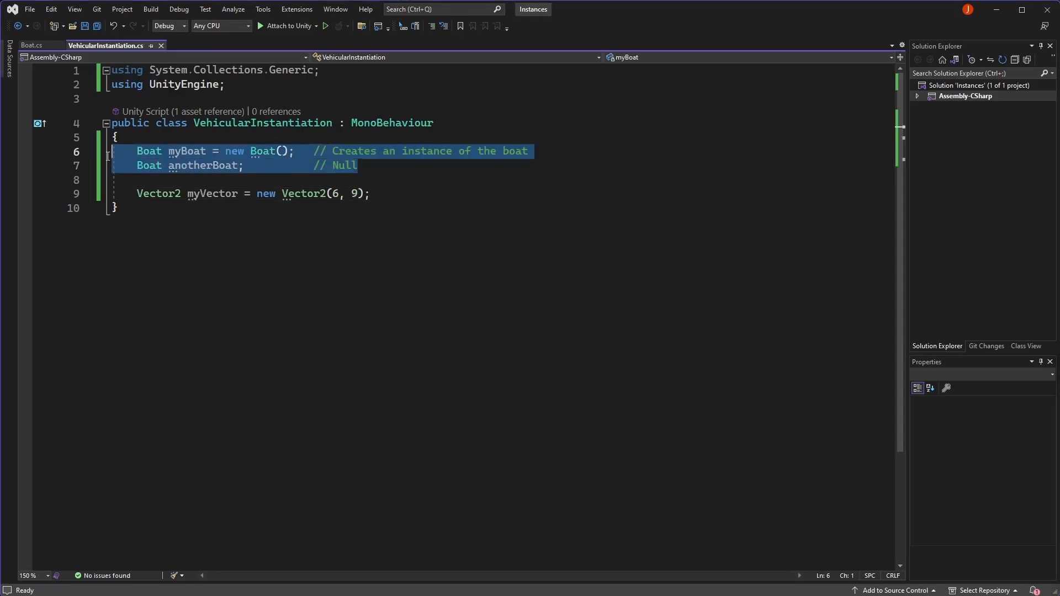
pyautogui.press('Delete')
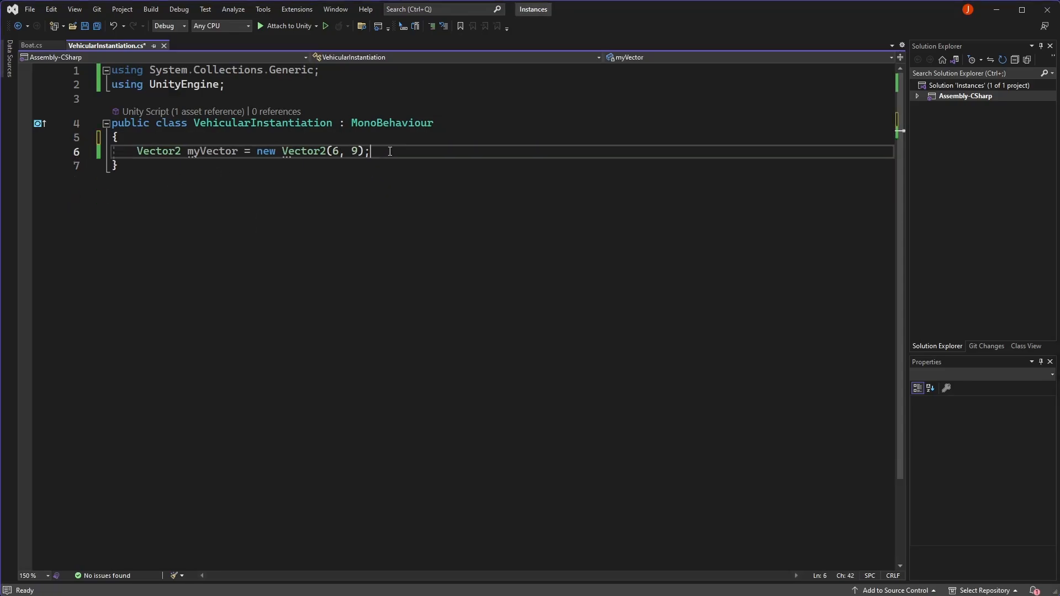
# - Start a Vector2 defaultVect field and open the decompiled Vector2 definition
pyautogui.click(150, 152)
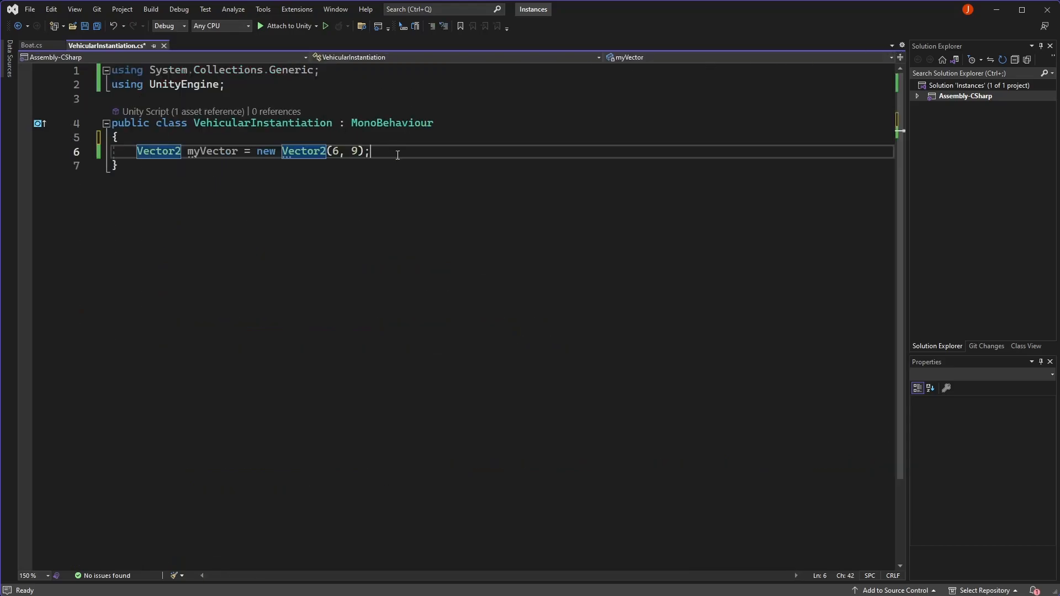
pyautogui.write('Vector2 defaultVect')
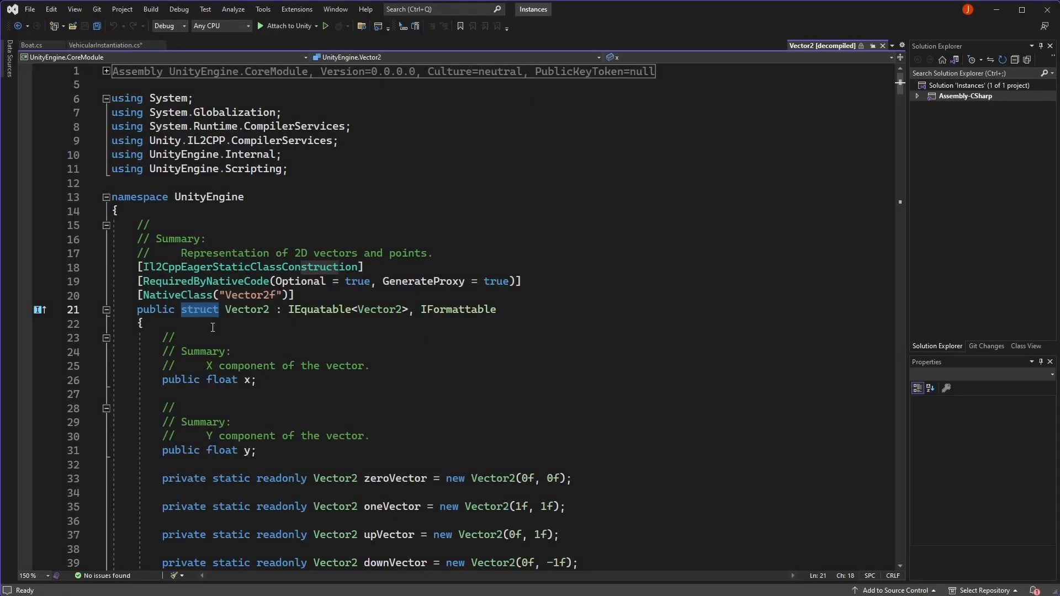
# - Return from the decompiled Vector2 struct to the VehicularInstantiation script
pyautogui.click(102, 45)
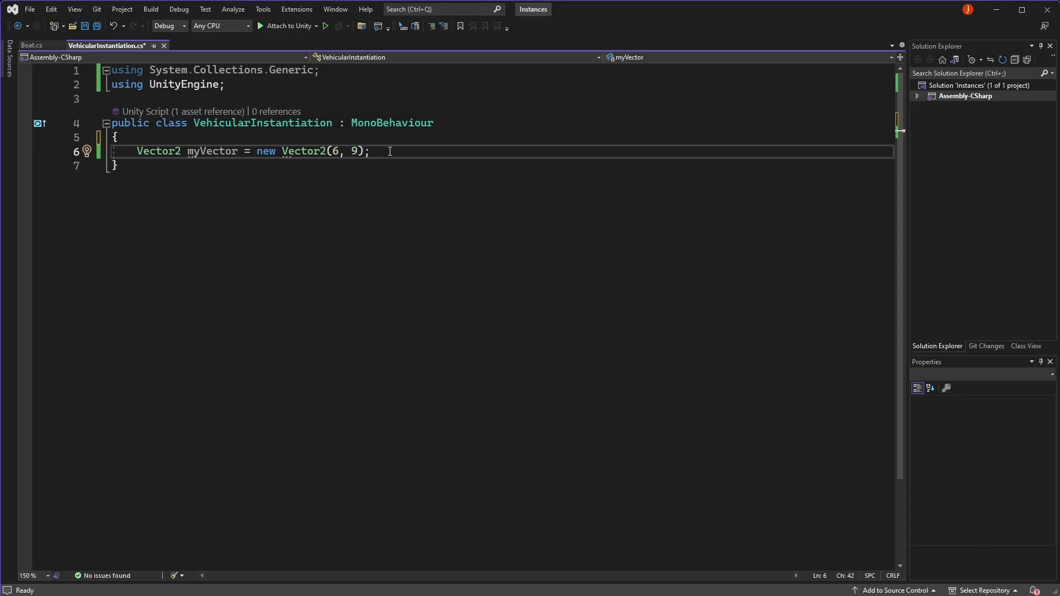
pyautogui.click(371, 151)
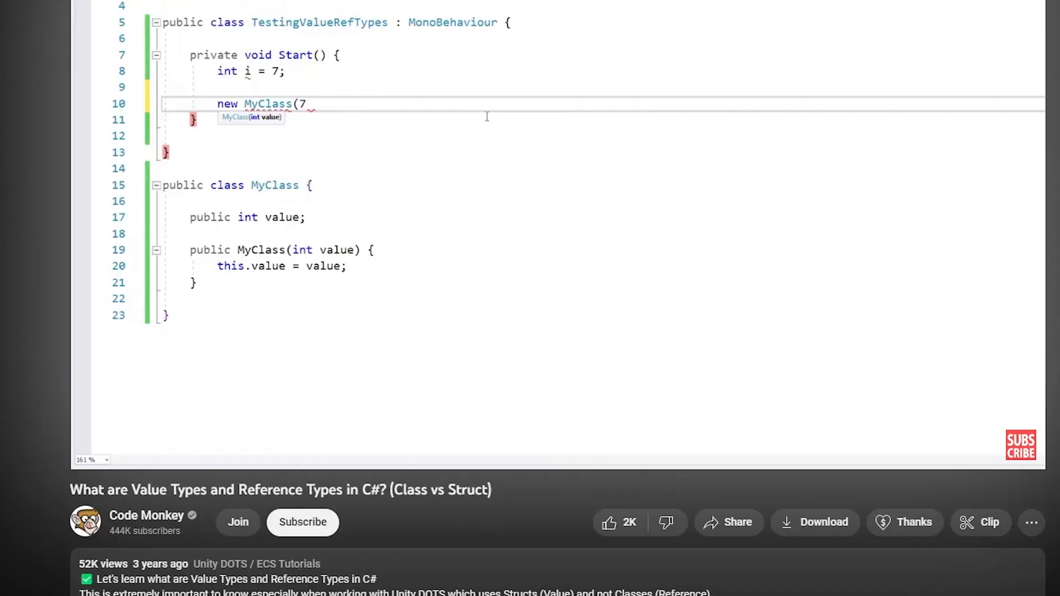
# - Finish the new MyClass(7) statement with its closing ');' in Start
pyautogui.write(');')
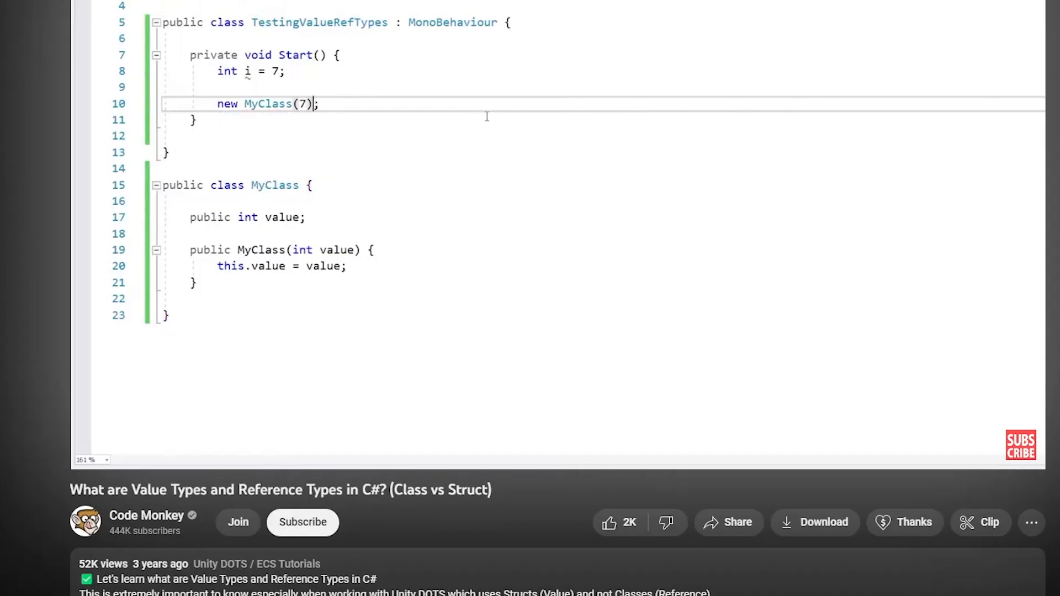